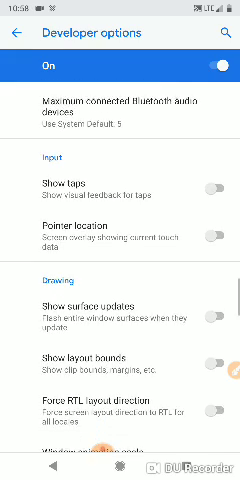
- Enable Pointer location under Input in Developer options
left_click(219, 237)
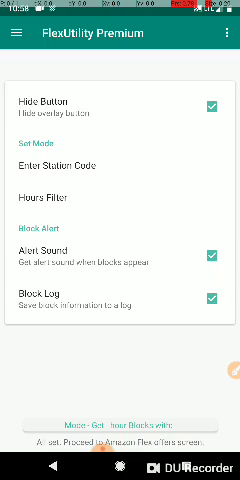
- Leave FlexUtility Premium settings and go to the Amazon Flex offers screen
left_click(212, 104)
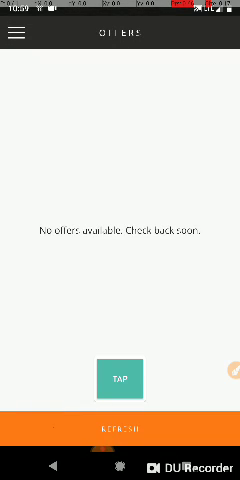
left_click(120, 430)
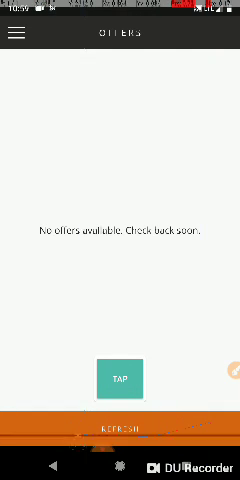
left_click(120, 431)
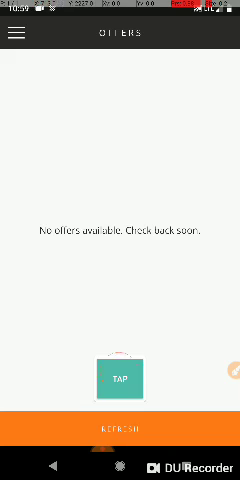
left_click(120, 429)
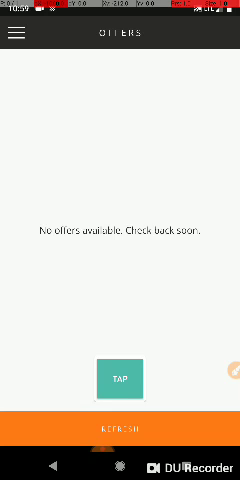
left_click(120, 431)
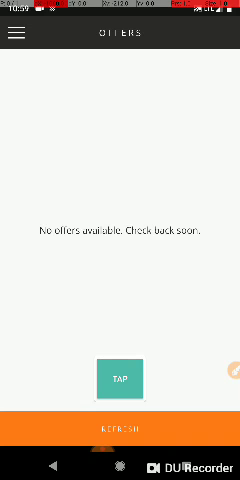
left_click(120, 430)
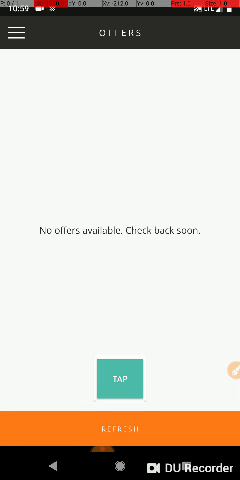
- Tap the REFRESH bar twice to reload the empty offers list
left_click(120, 431)
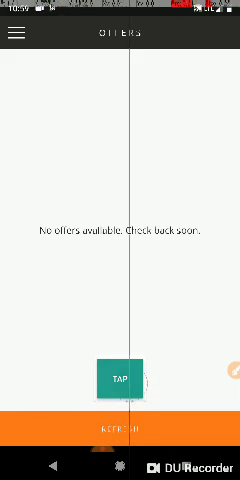
left_click(120, 430)
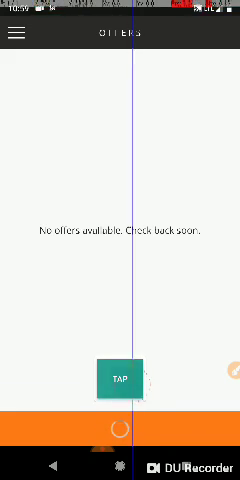